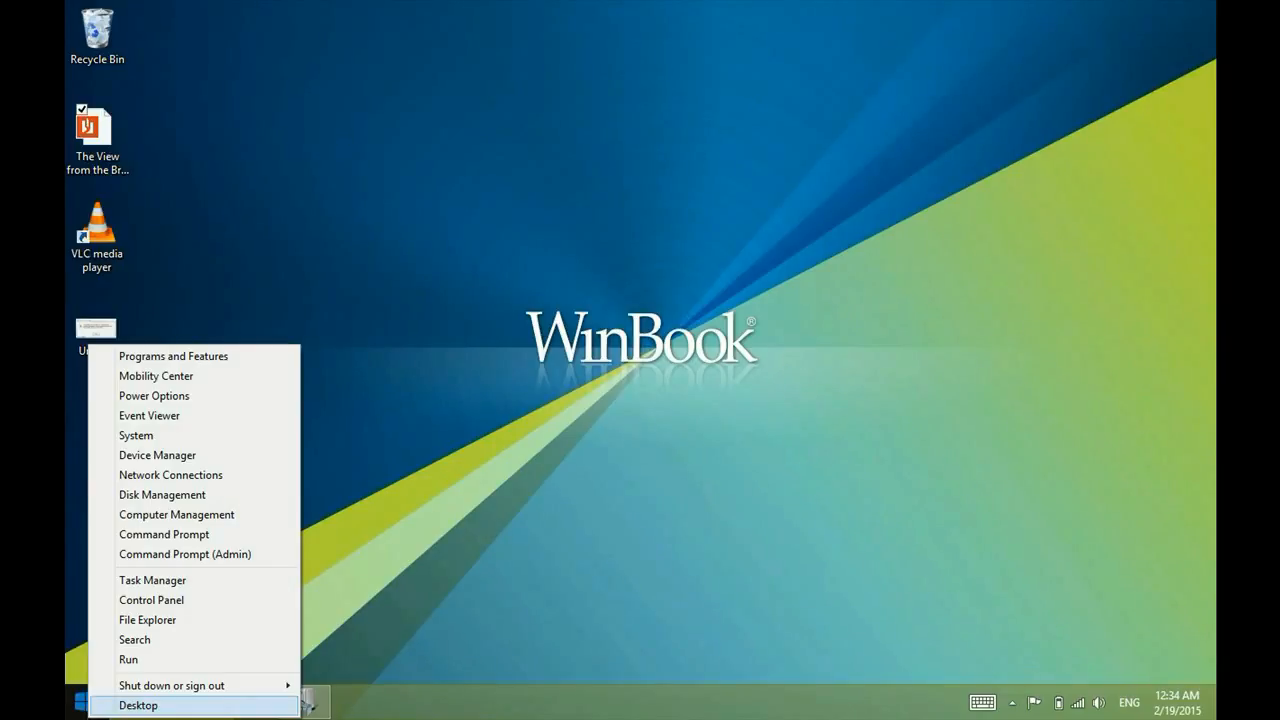
Reach the Ease of Access Center through Control Panel's full settings list, then close it
click(151, 599)
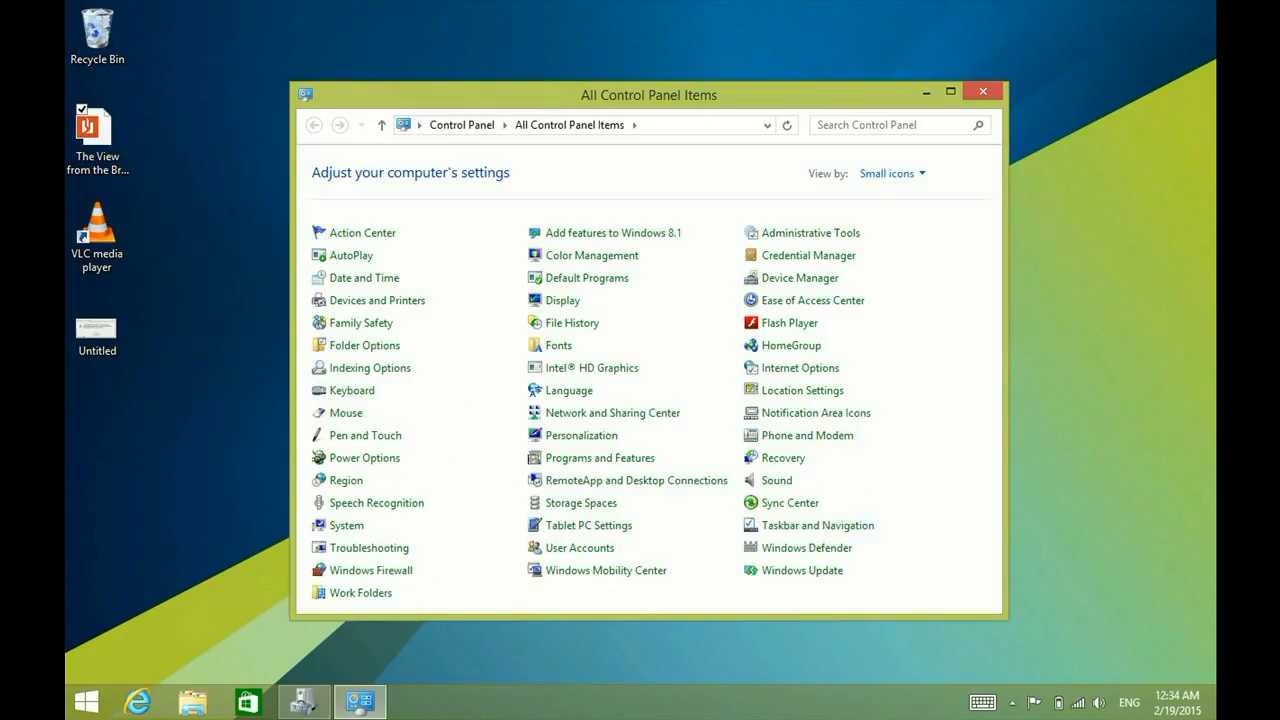
click(813, 300)
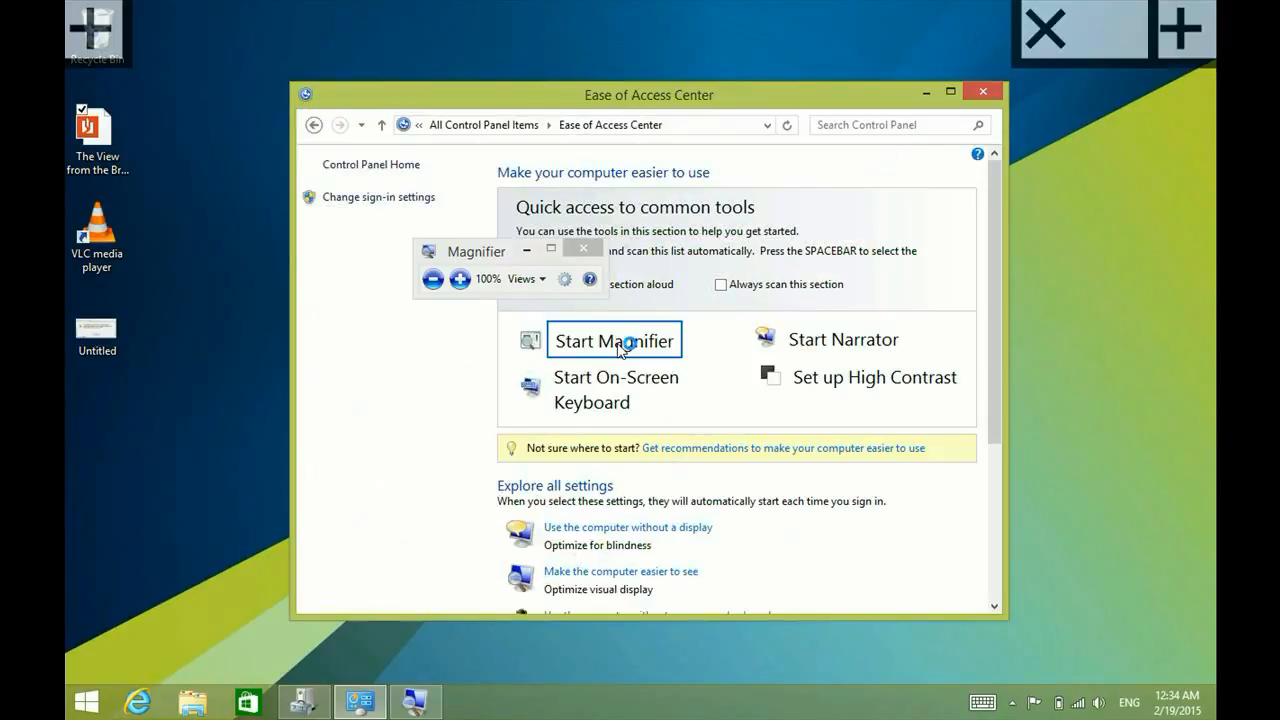
click(982, 91)
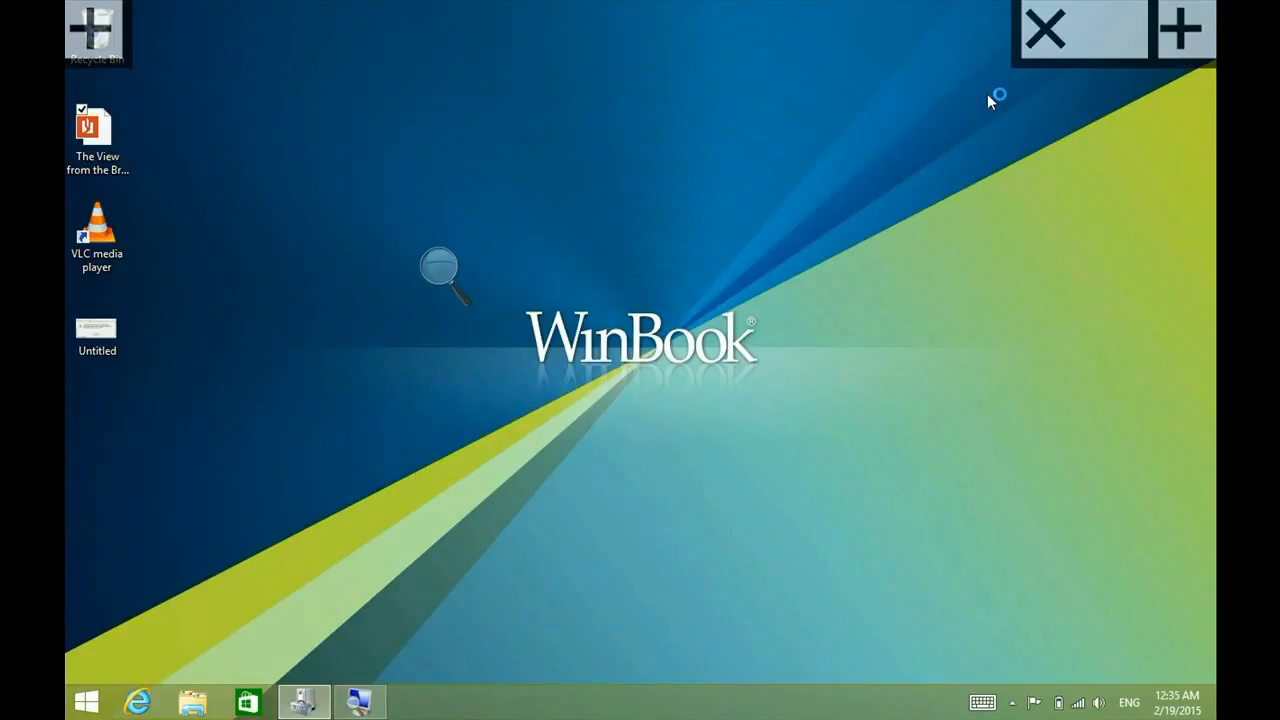